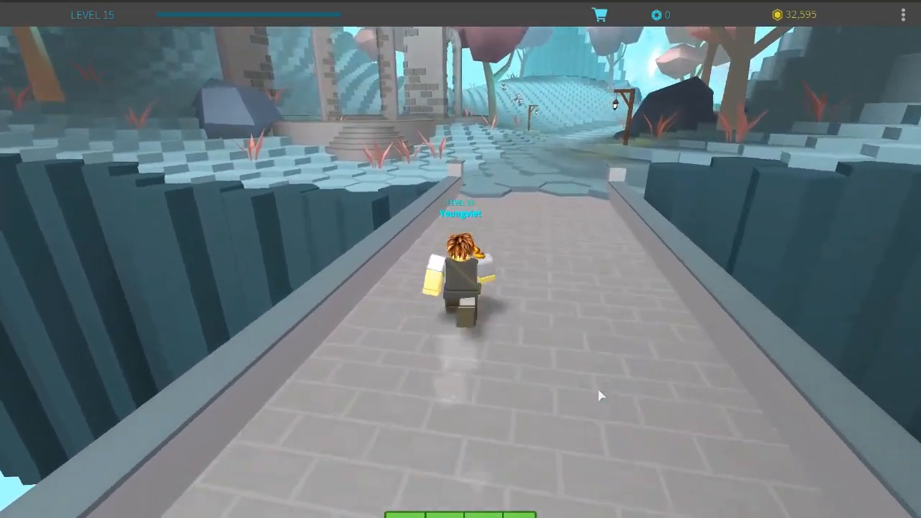
# Search Windows for 'control' to reach the Control Panel
pyautogui.press('w')
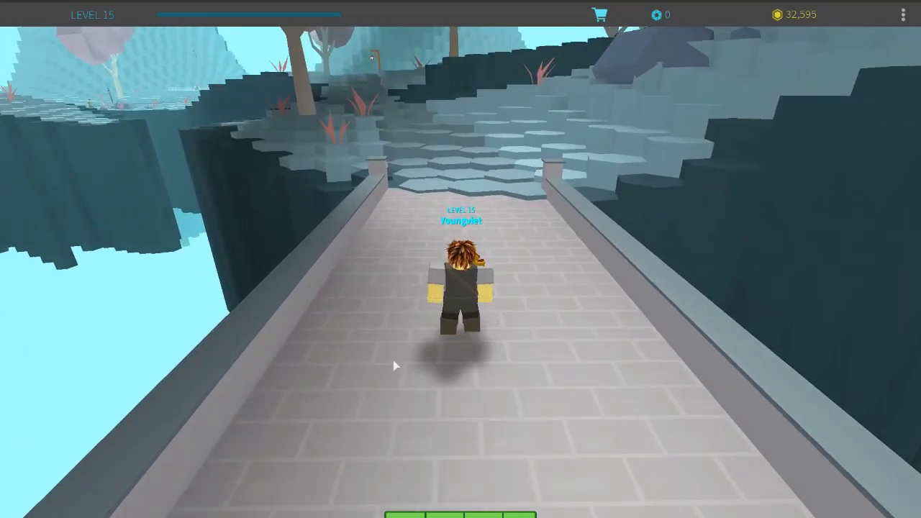
pyautogui.moveTo(184, 510)
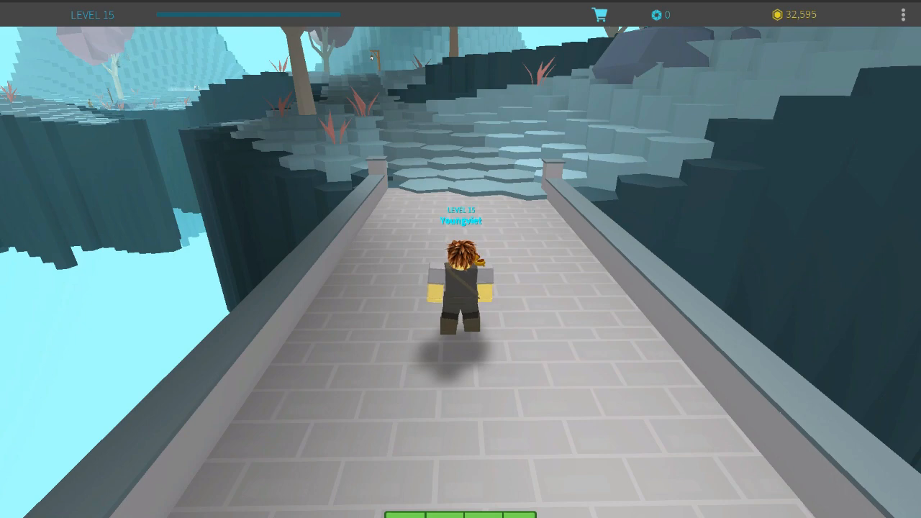
pyautogui.click(12, 503)
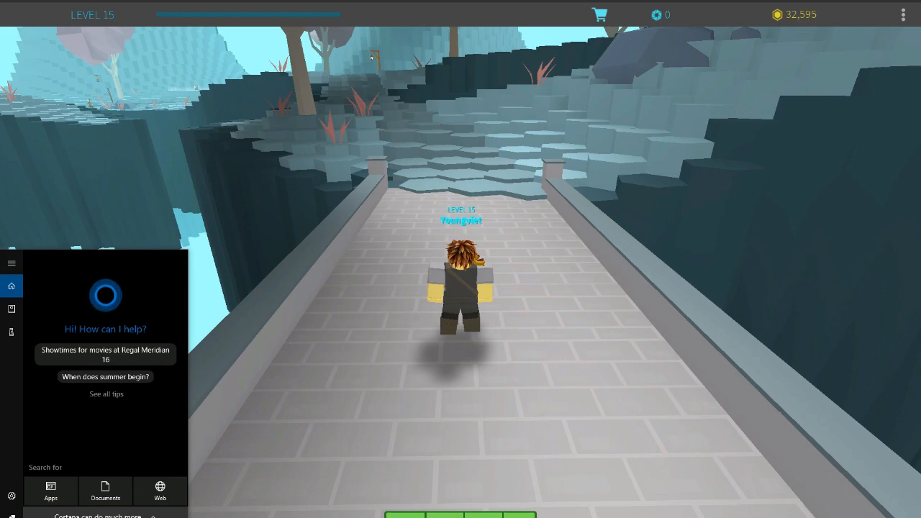
pyautogui.write('control')
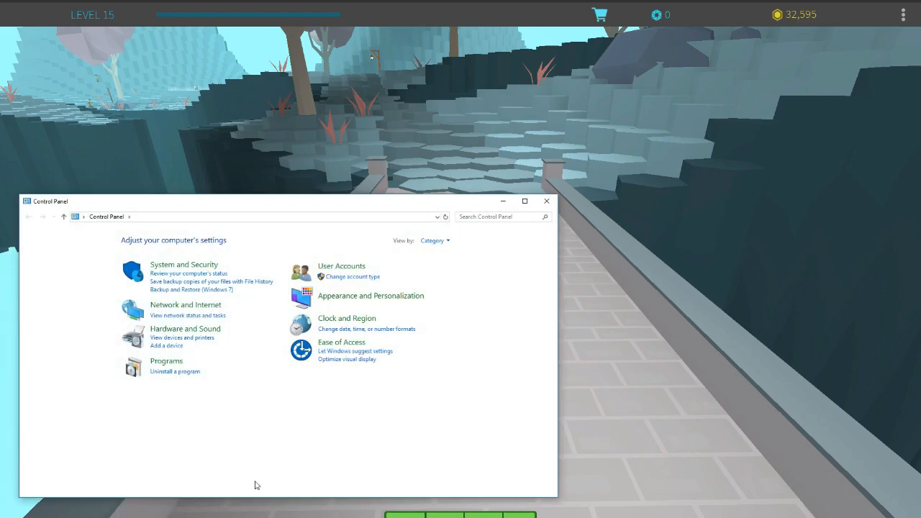
pyautogui.moveTo(251, 362)
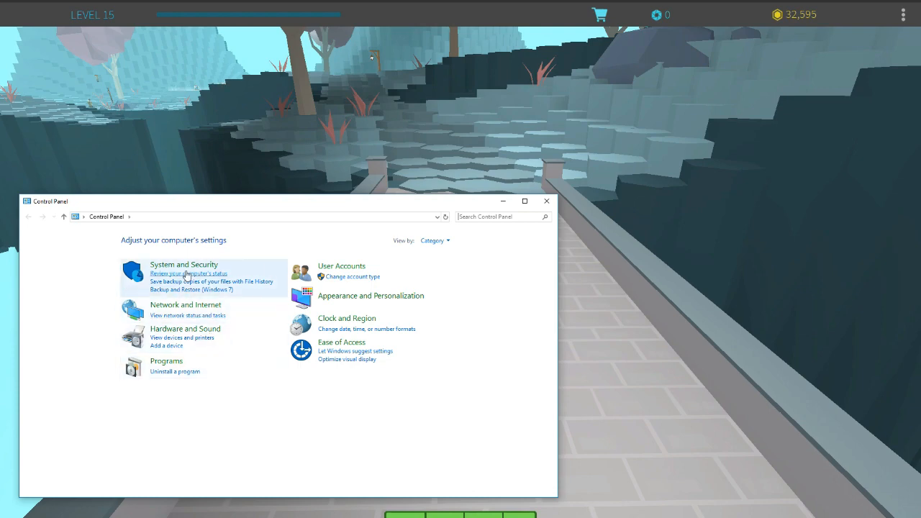
# Go through System and Security > System to the Advanced system properties
pyautogui.click(184, 265)
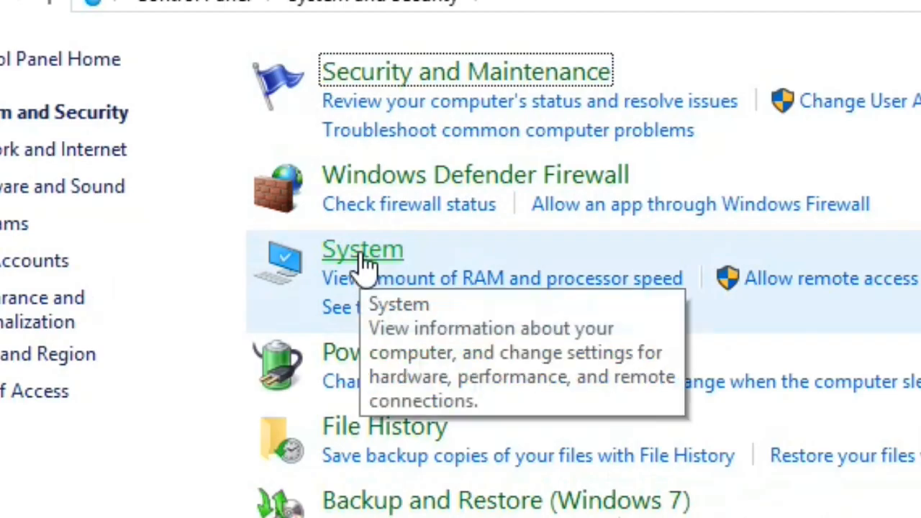
pyautogui.click(362, 249)
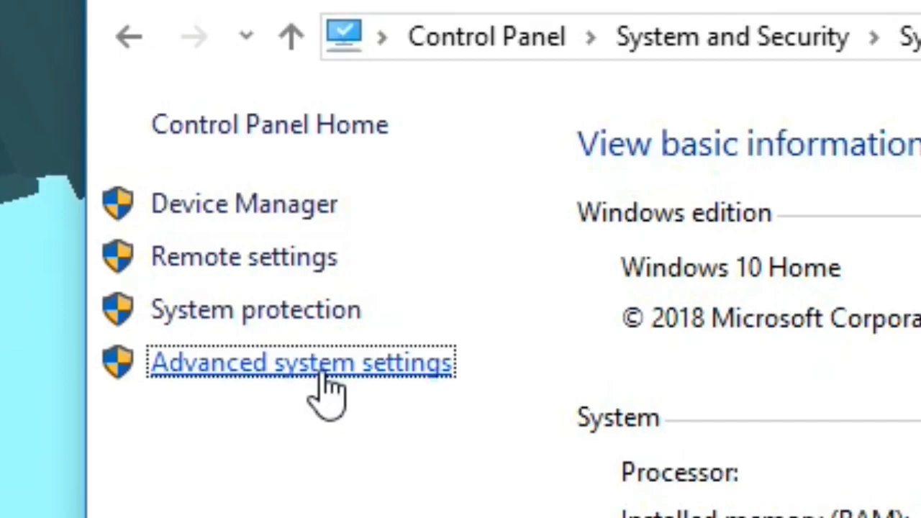
pyautogui.click(301, 363)
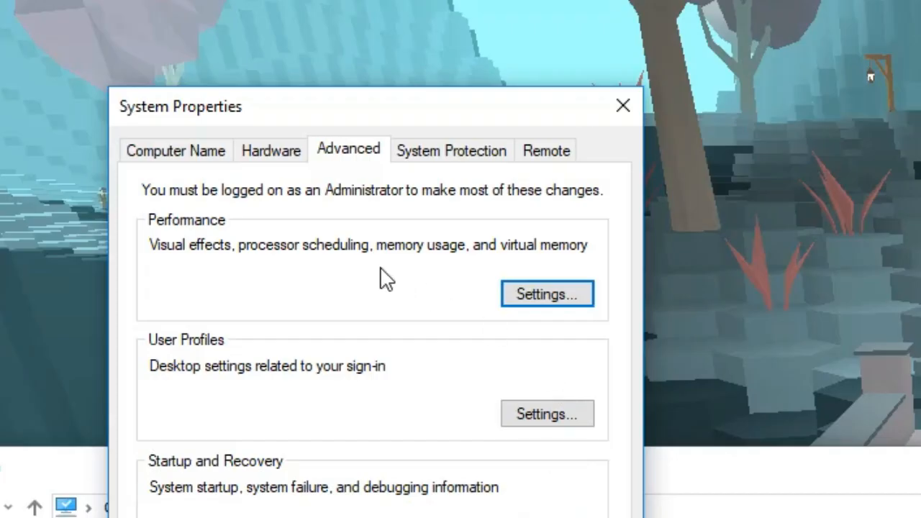
pyautogui.moveTo(231, 247)
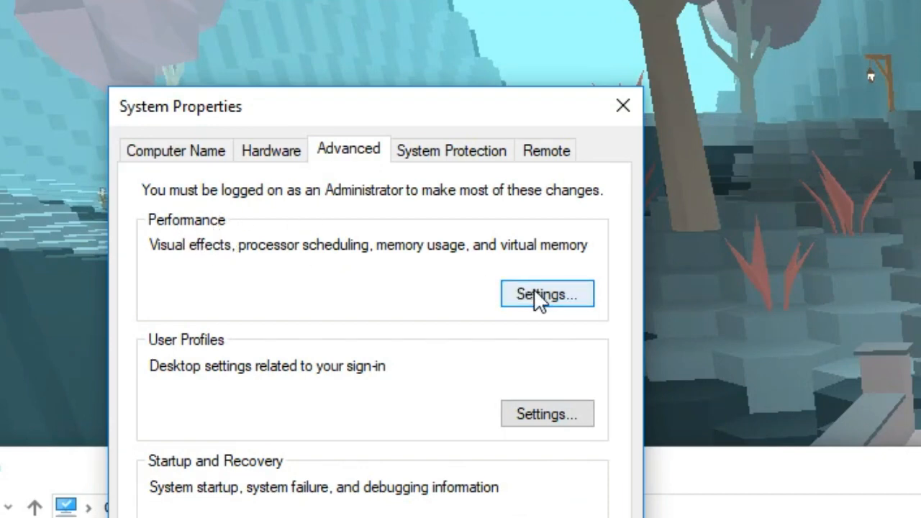
# In Performance Options, choose 'Adjust for best performance' for visual effects and apply it
pyautogui.click(547, 293)
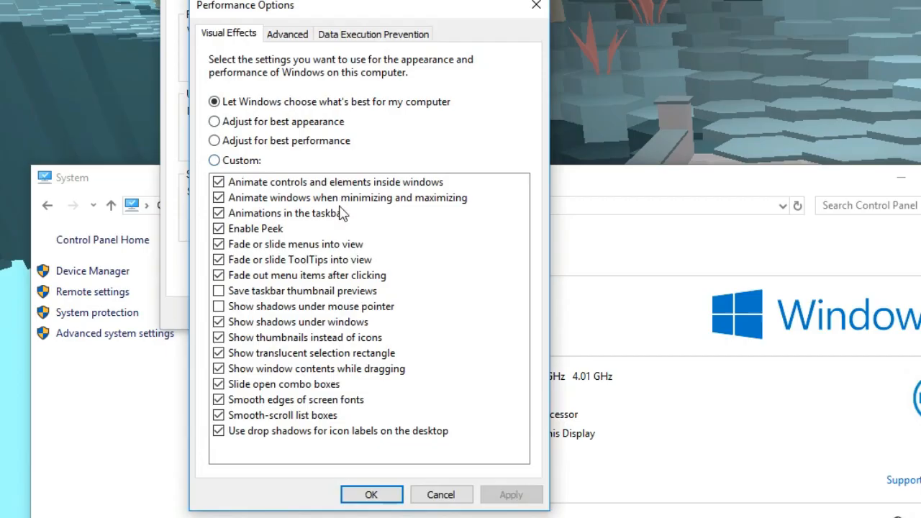
pyautogui.moveTo(276, 155)
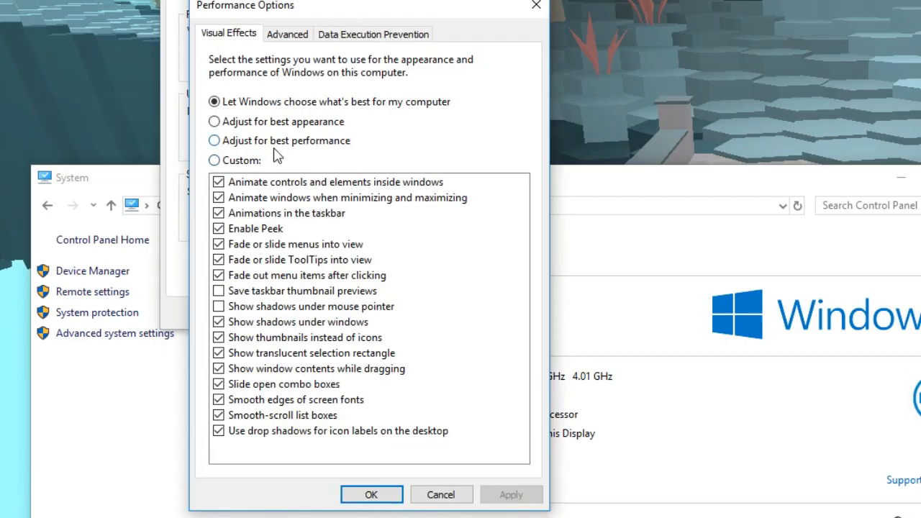
pyautogui.moveTo(328, 147)
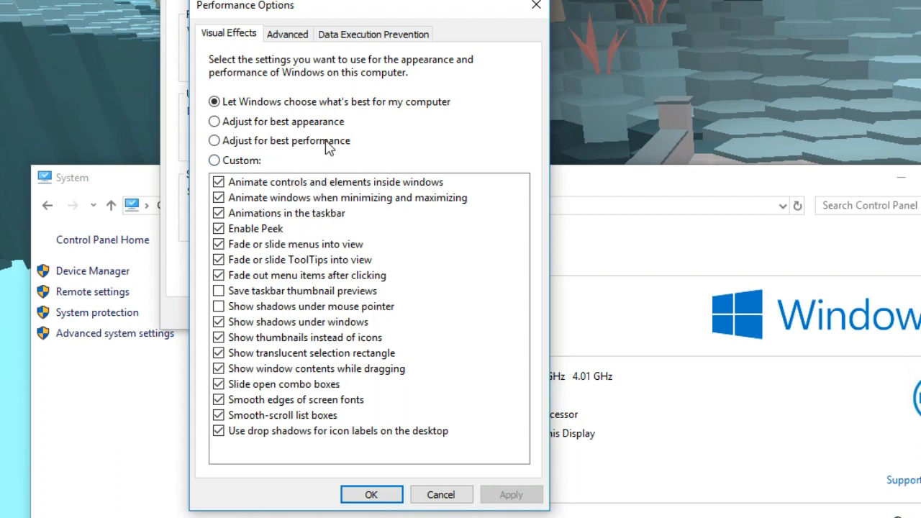
pyautogui.moveTo(328, 121)
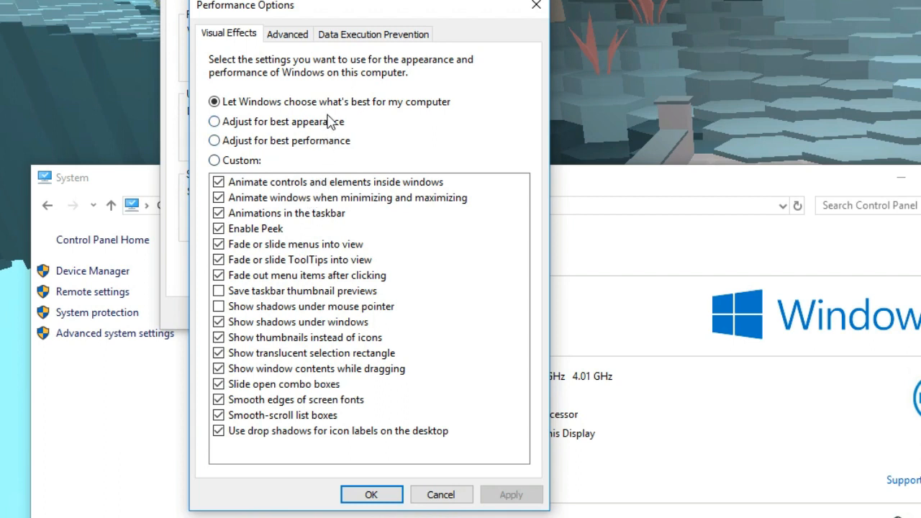
pyautogui.moveTo(305, 152)
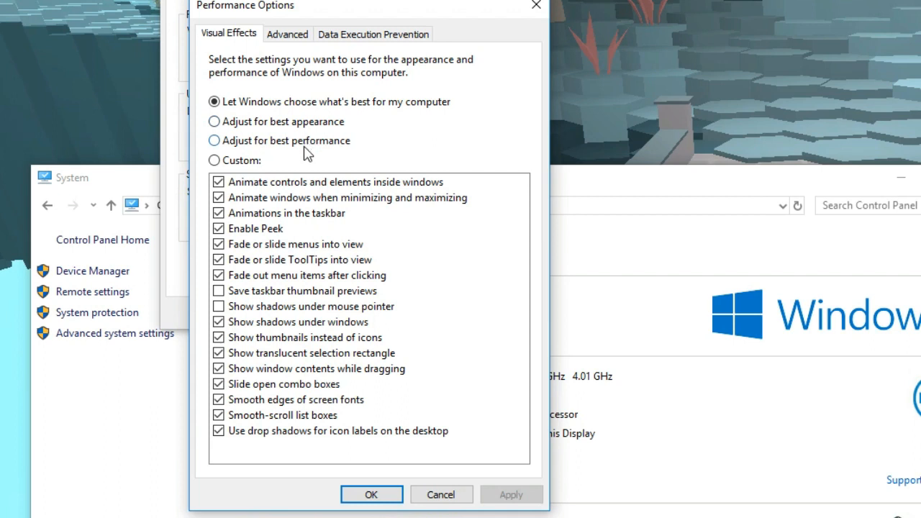
pyautogui.click(213, 141)
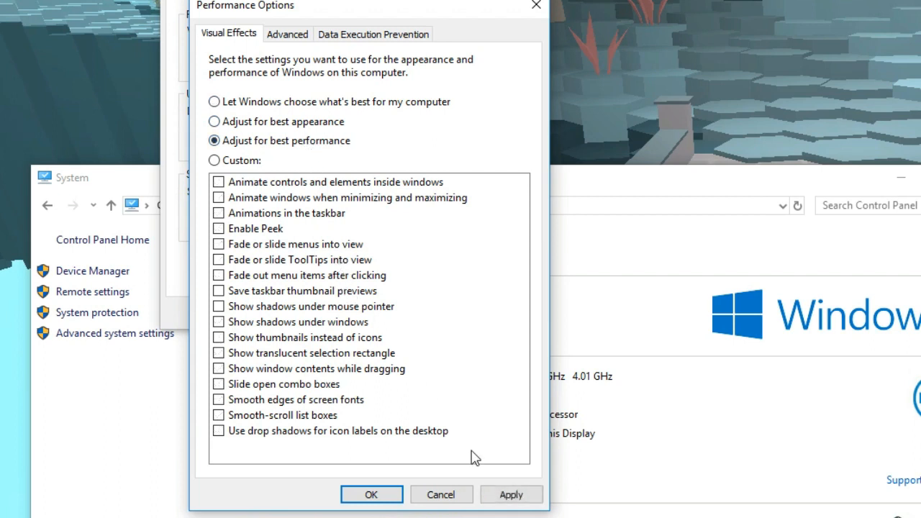
pyautogui.moveTo(511, 495)
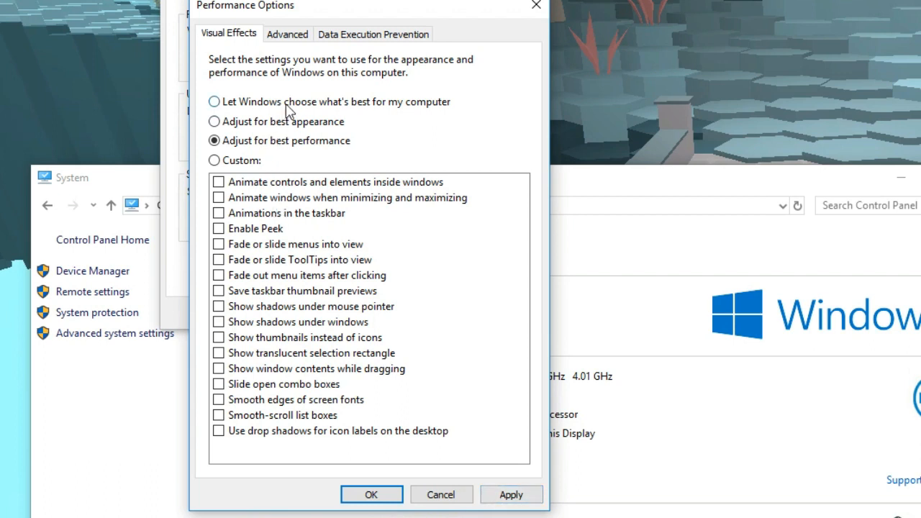
pyautogui.click(214, 100)
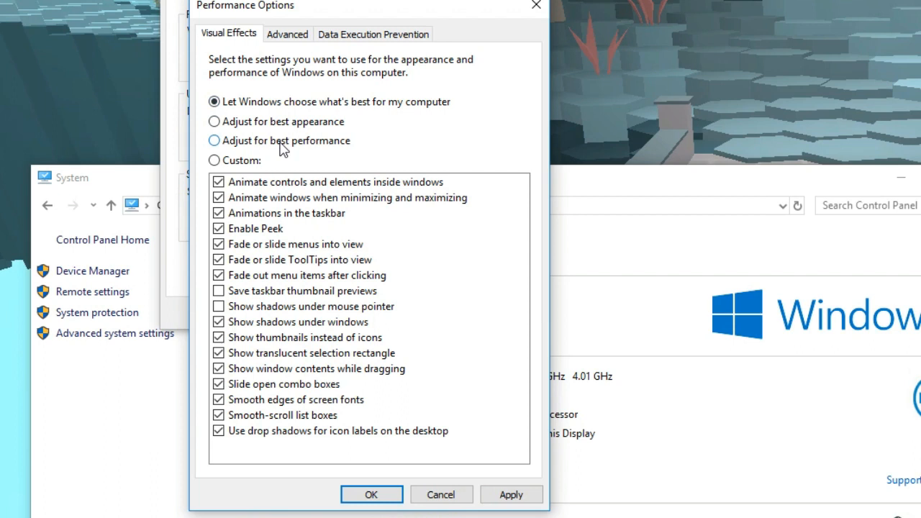
pyautogui.click(215, 141)
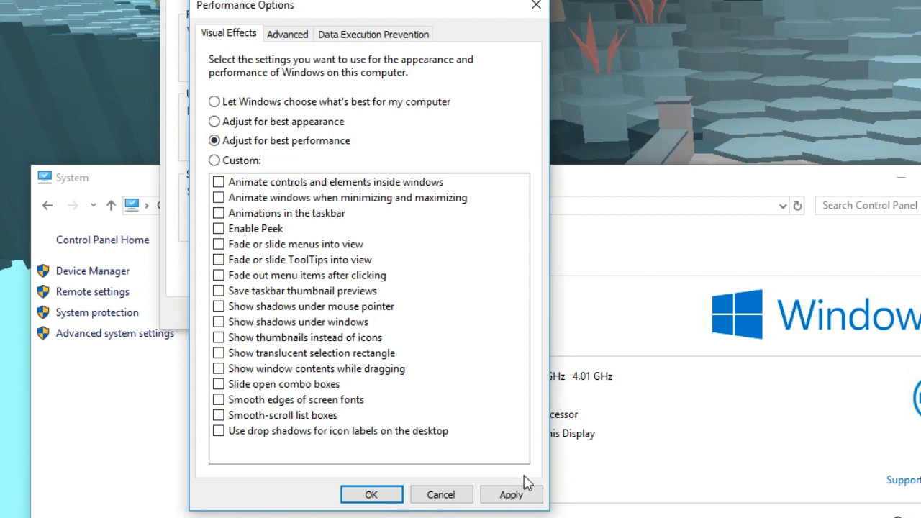
pyautogui.moveTo(409, 420)
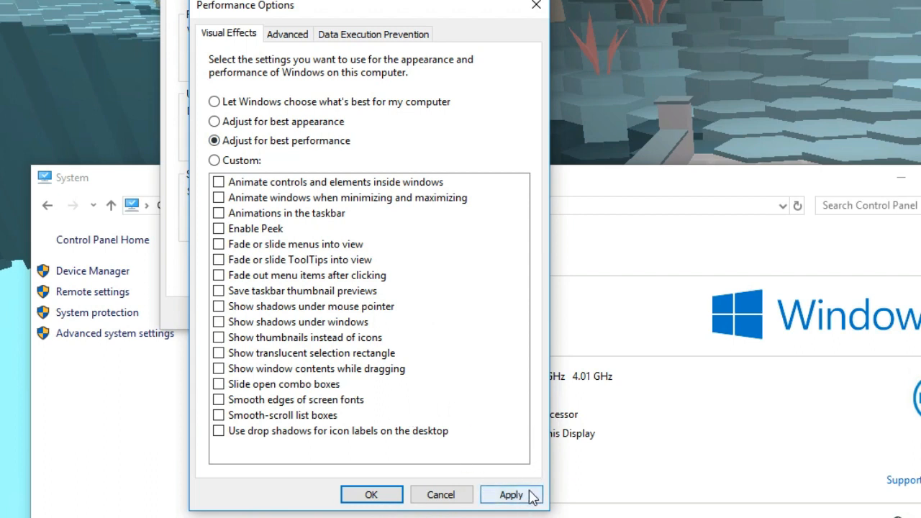
pyautogui.click(510, 495)
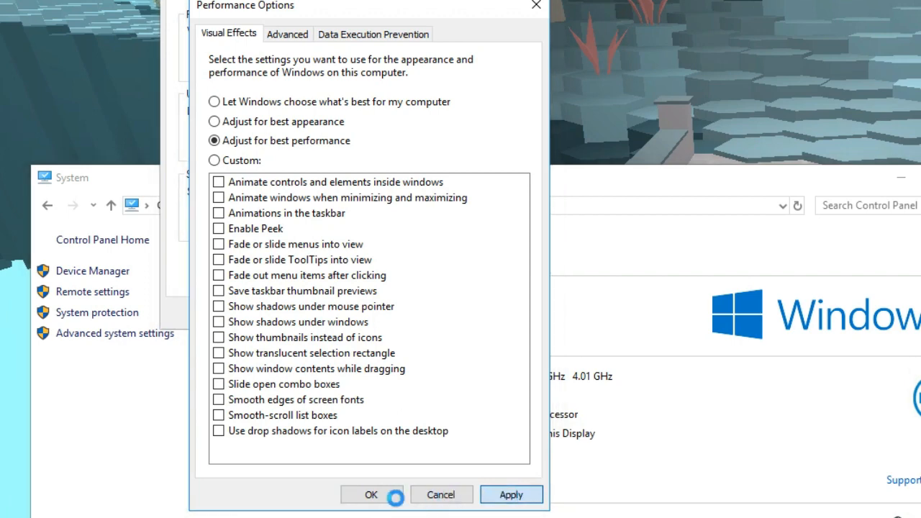
# Close the system windows and search 'power' to edit My Custom Plan 2's settings
pyautogui.click(372, 495)
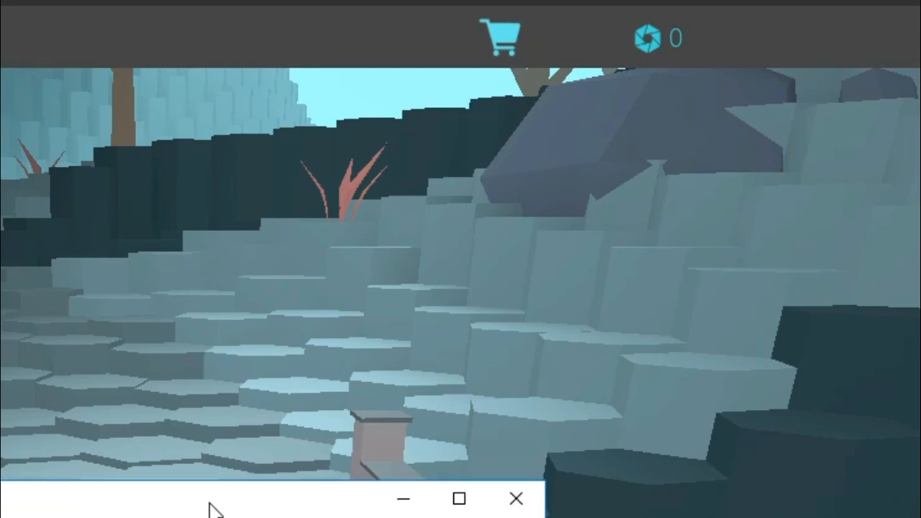
pyautogui.moveTo(458, 382)
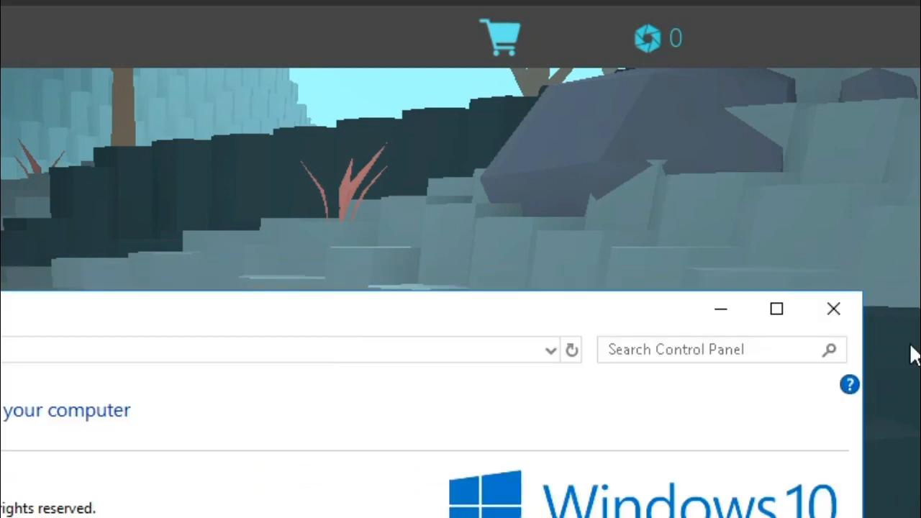
pyautogui.moveTo(833, 308)
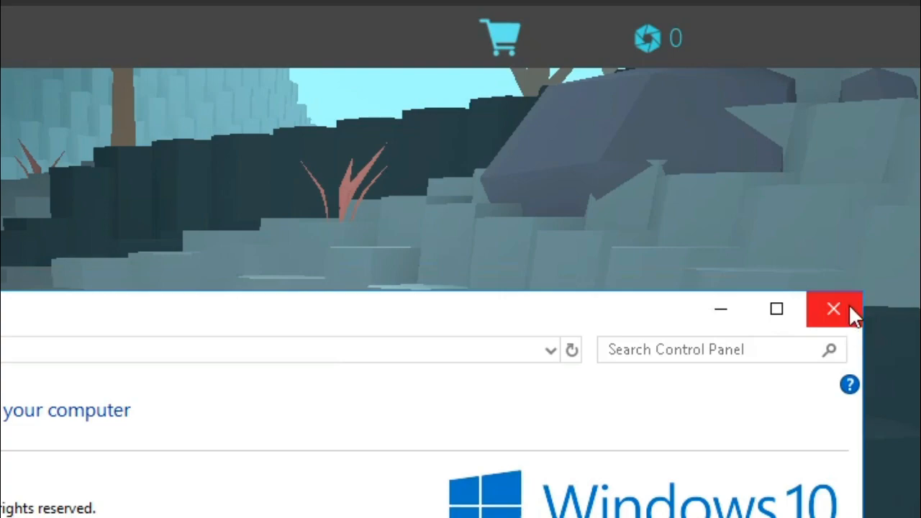
pyautogui.click(833, 308)
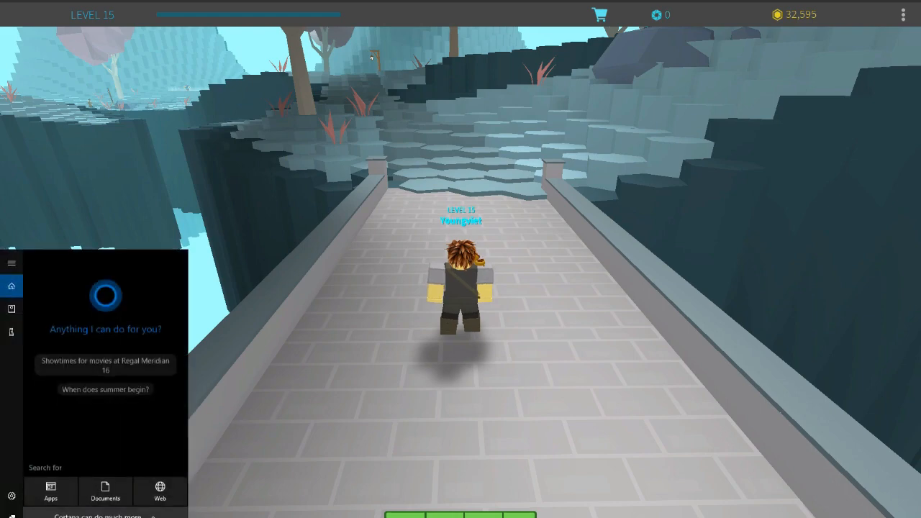
pyautogui.write('power')
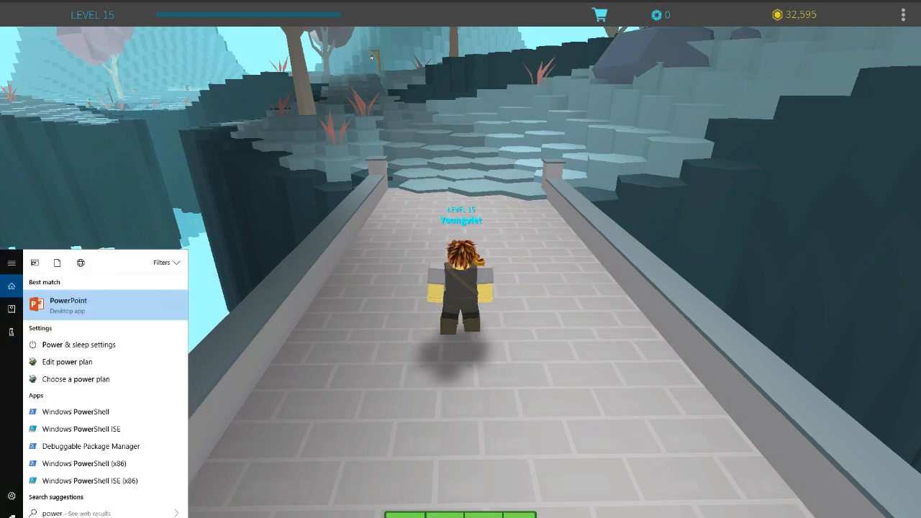
pyautogui.moveTo(106, 371)
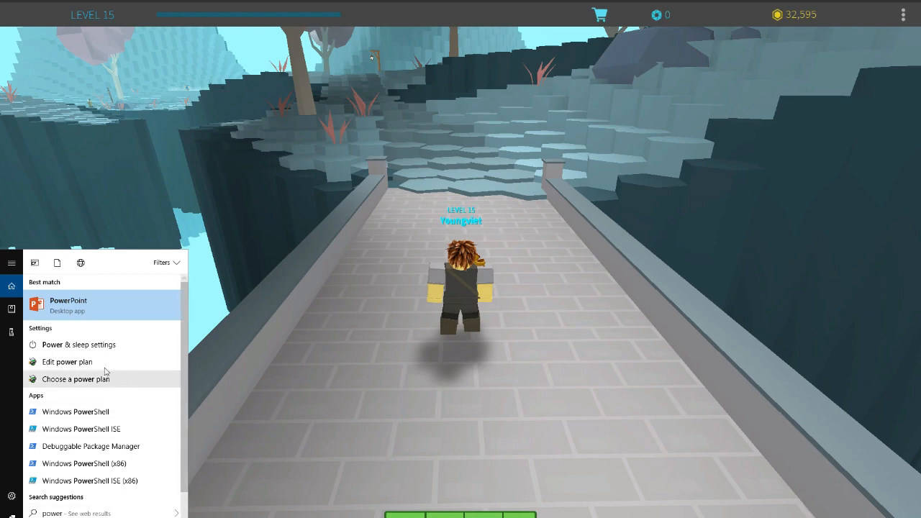
pyautogui.moveTo(67, 362)
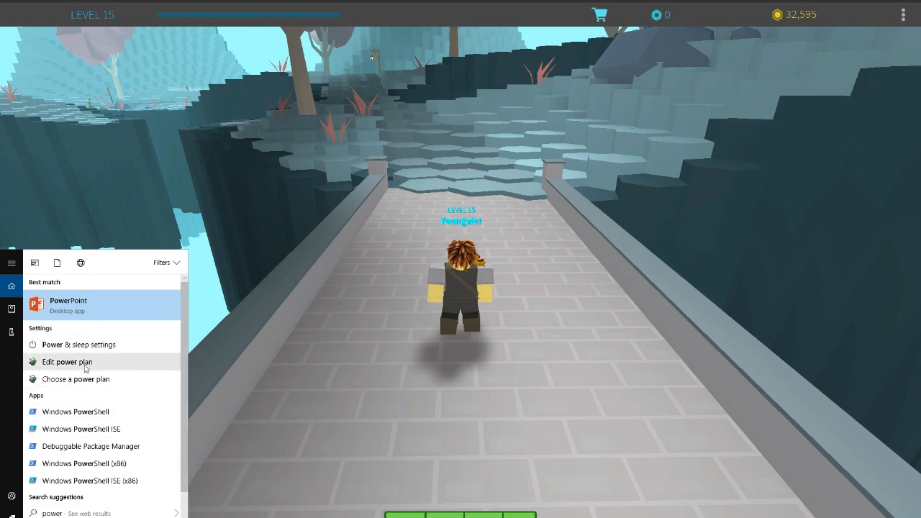
pyautogui.click(66, 362)
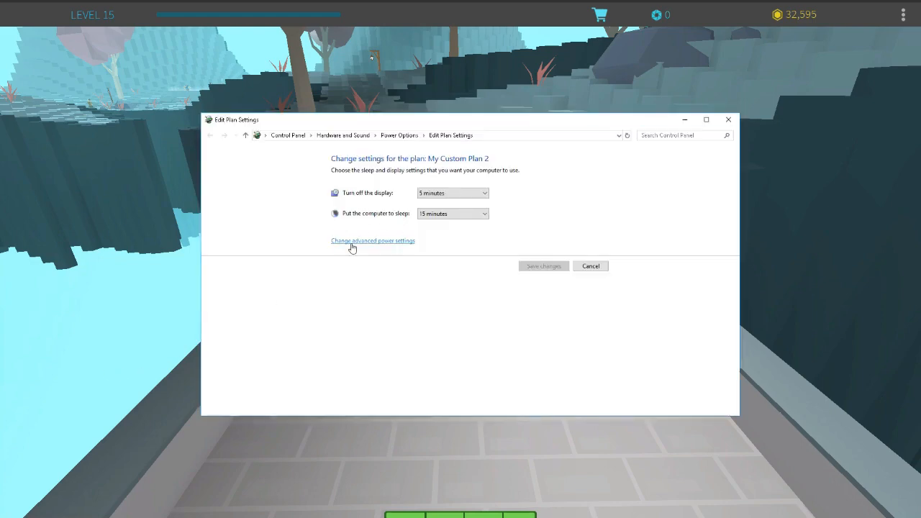
pyautogui.moveTo(400, 136)
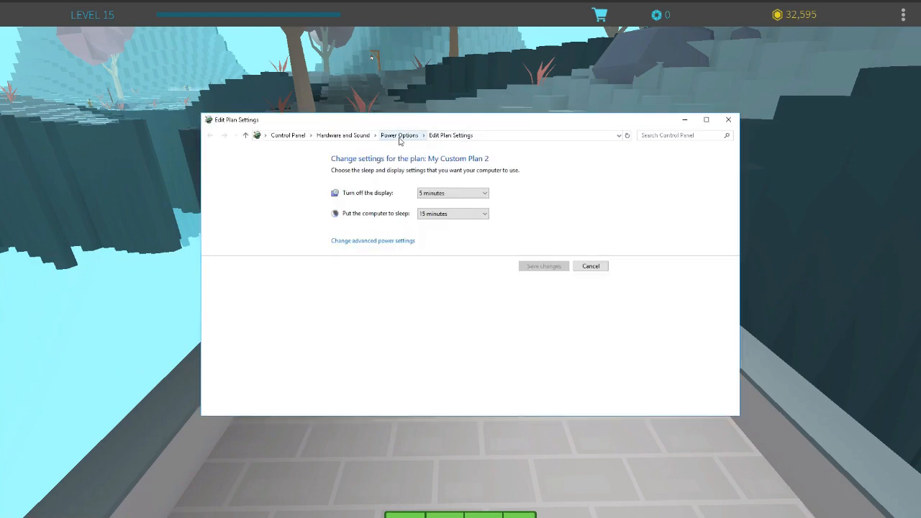
# Back in Power Options, select the High performance plan and close the window
pyautogui.click(399, 135)
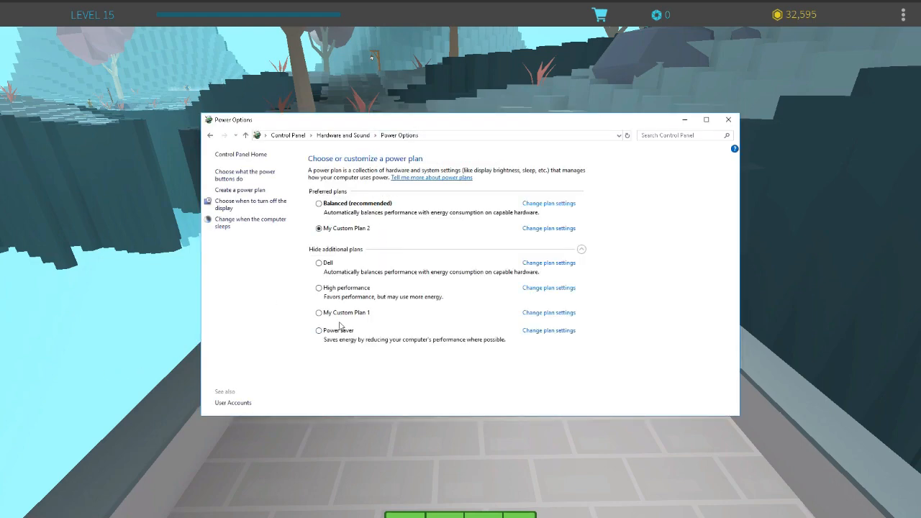
pyautogui.moveTo(400, 248)
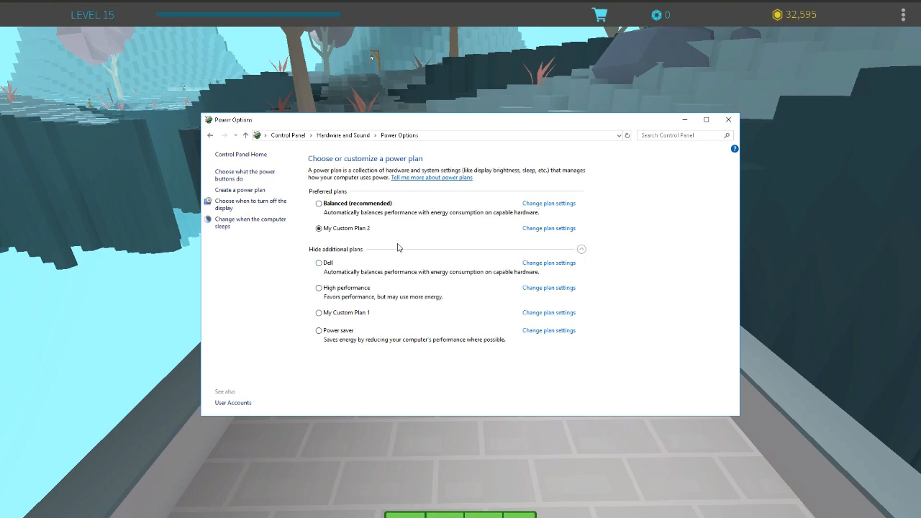
pyautogui.moveTo(485, 242)
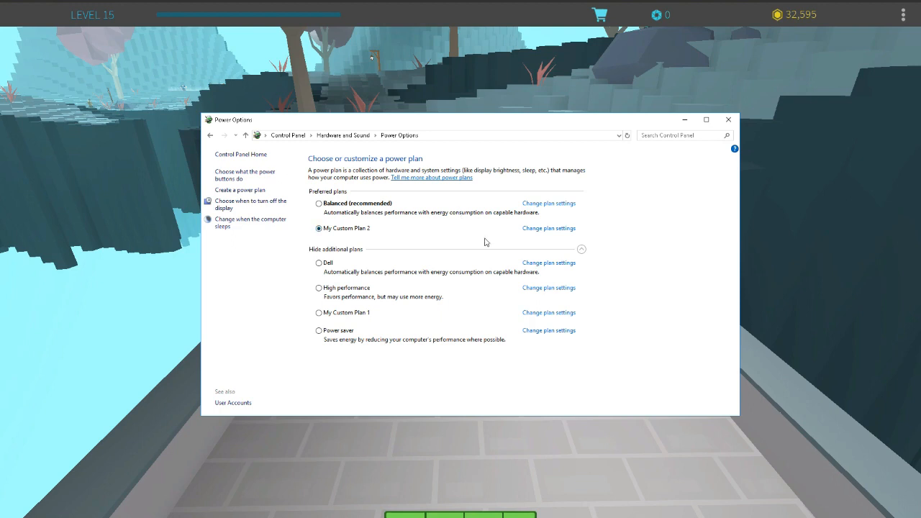
pyautogui.moveTo(311, 289)
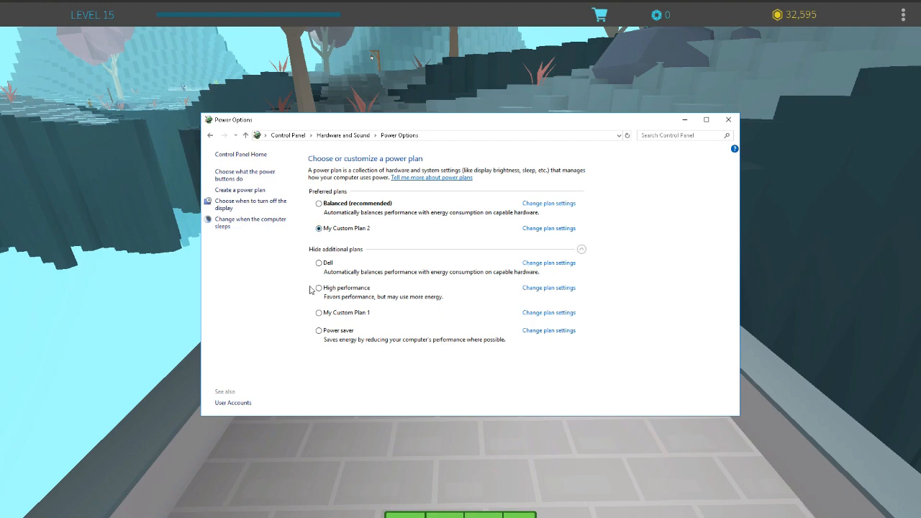
pyautogui.click(318, 288)
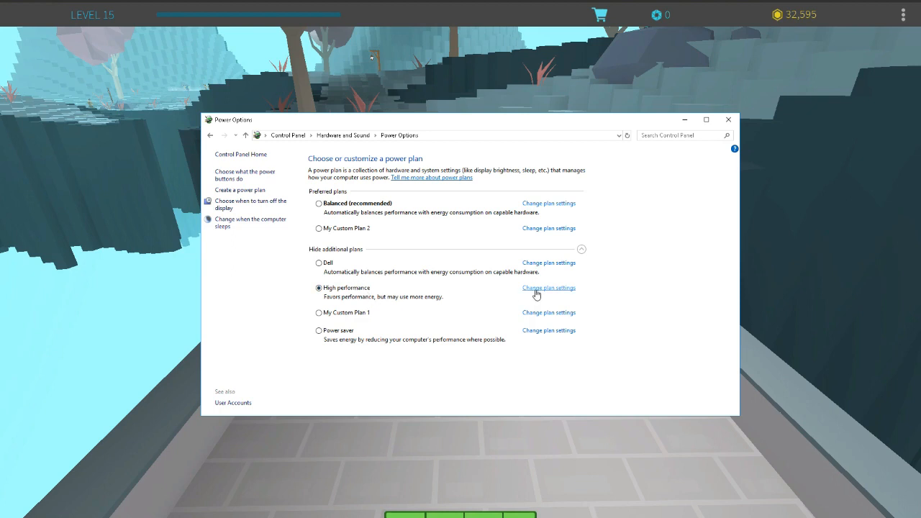
pyautogui.moveTo(729, 119)
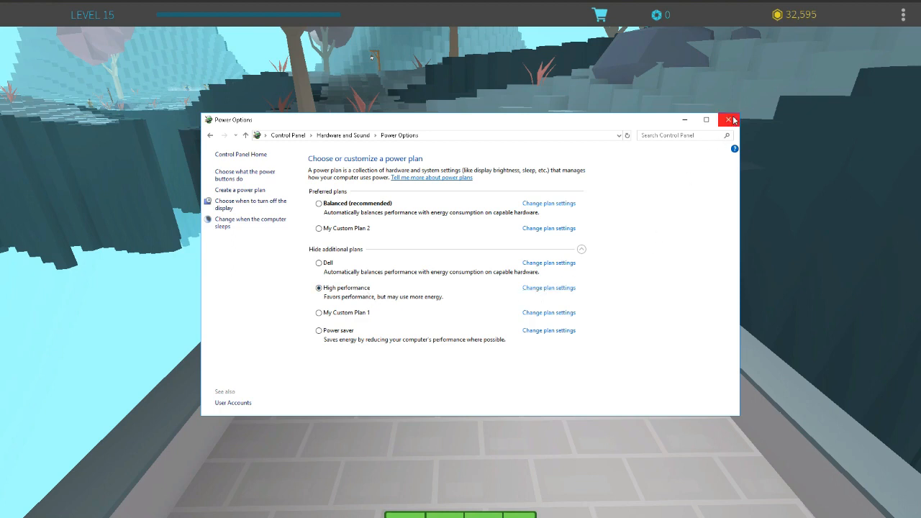
pyautogui.click(728, 120)
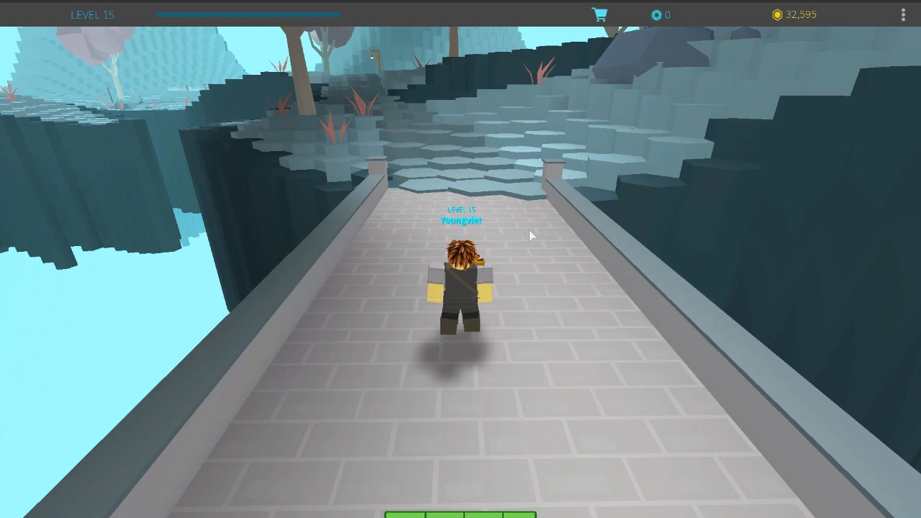
pyautogui.moveTo(104, 56)
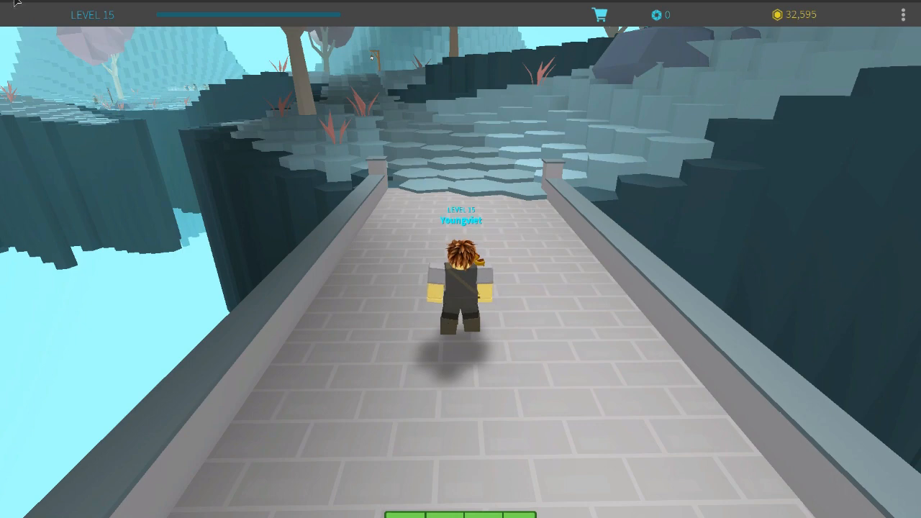
pyautogui.moveTo(78, 138)
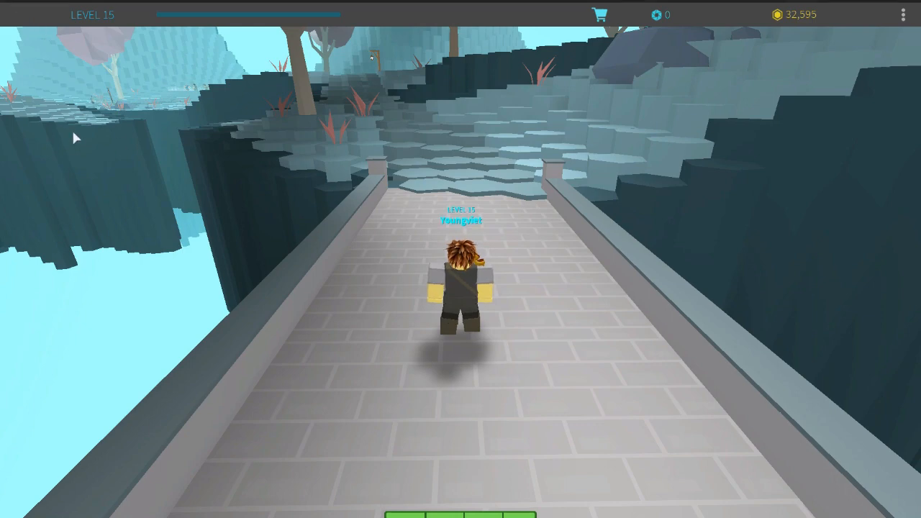
# In the Roblox in-game Settings, set Graphics Mode to Manual and graphics quality to a low level
pyautogui.press('Escape')
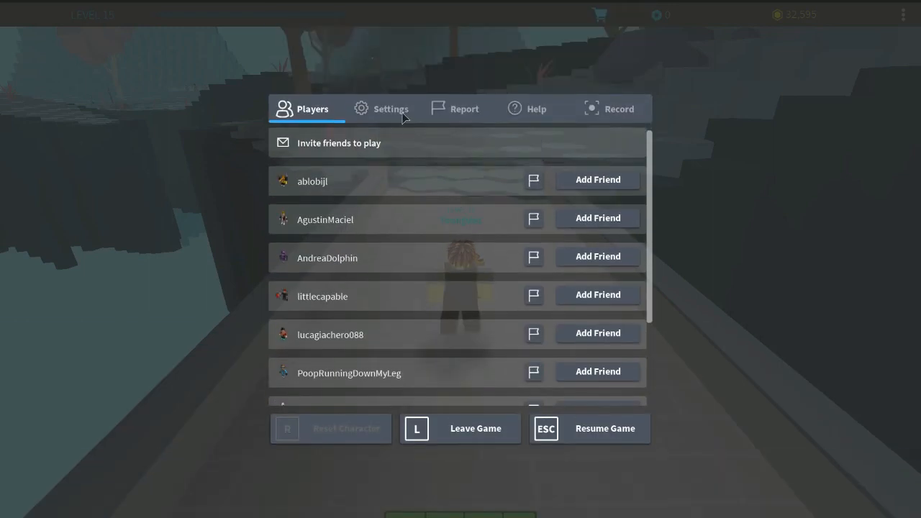
pyautogui.click(392, 110)
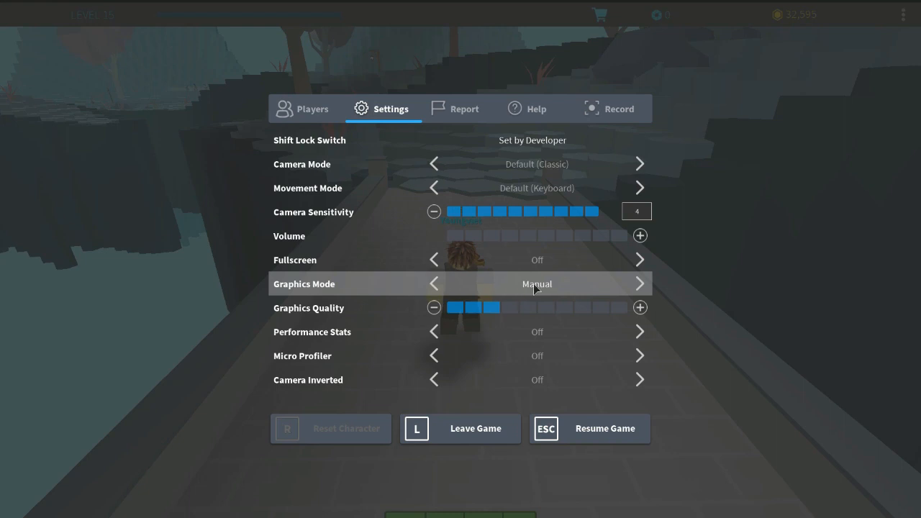
pyautogui.click(639, 284)
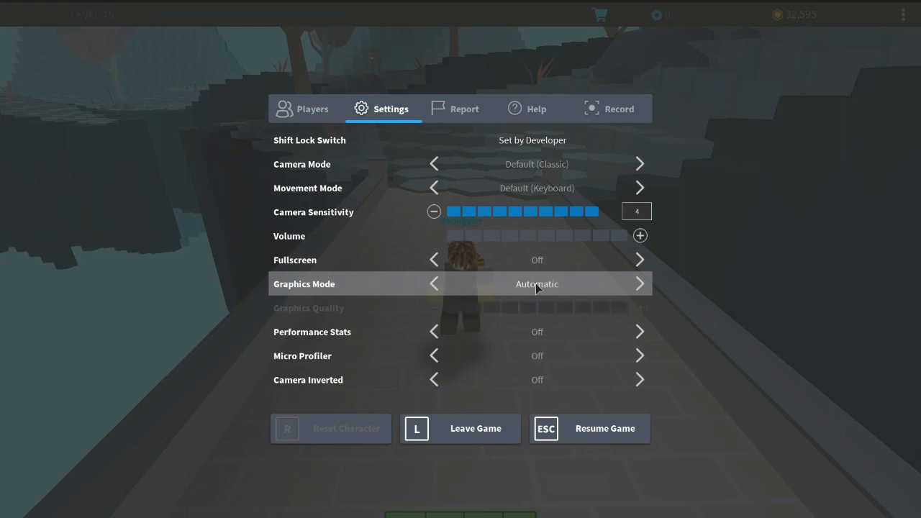
pyautogui.click(639, 284)
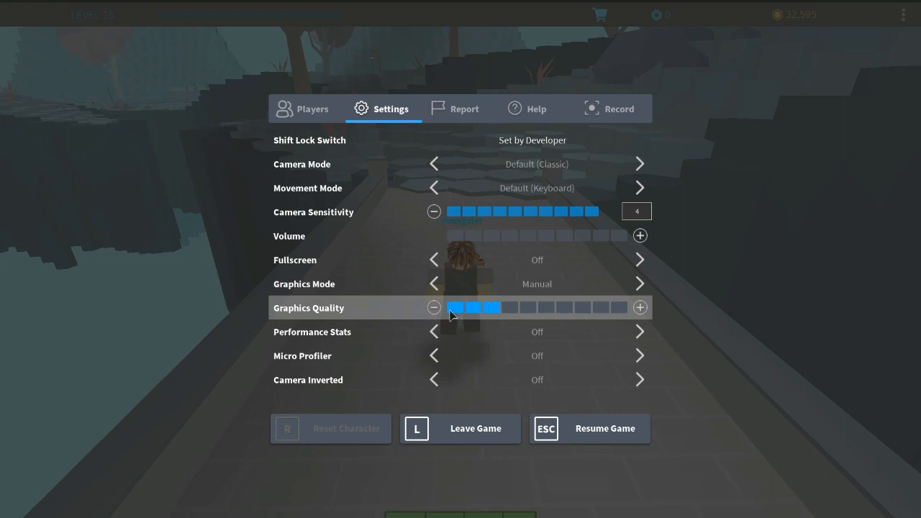
pyautogui.click(612, 308)
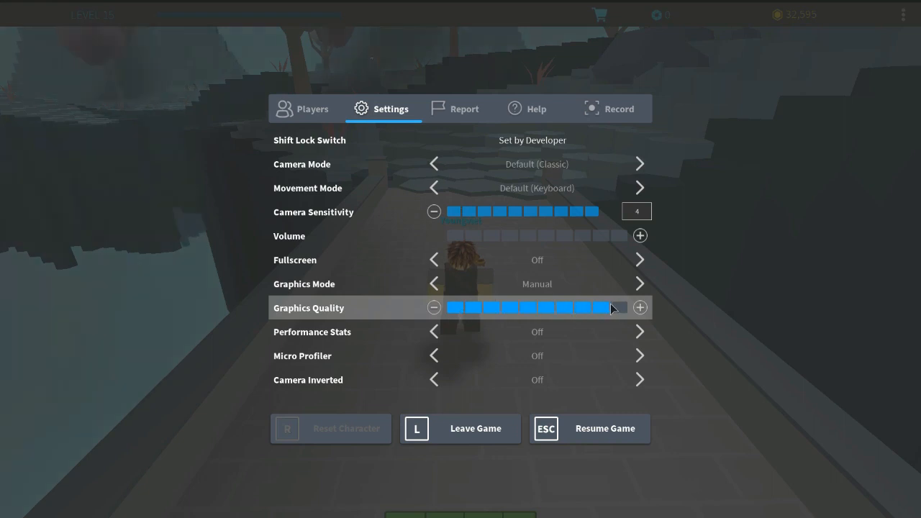
pyautogui.click(639, 308)
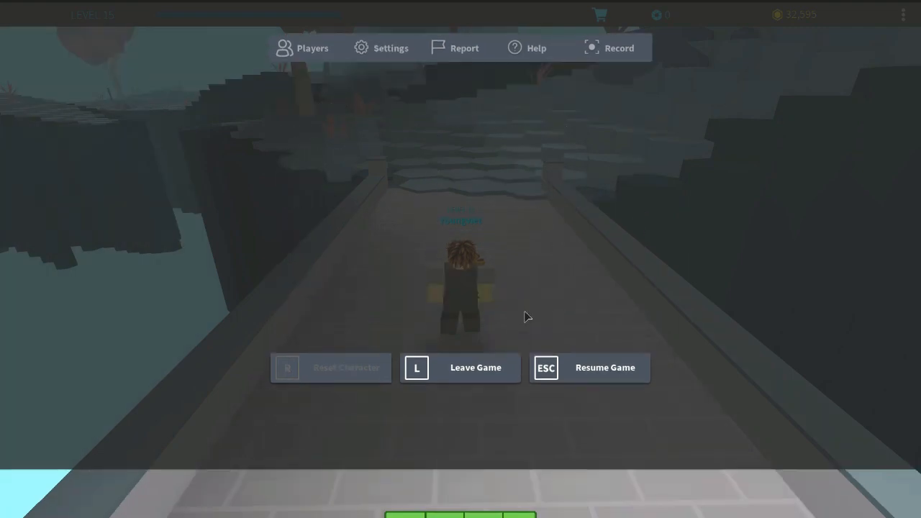
pyautogui.click(605, 369)
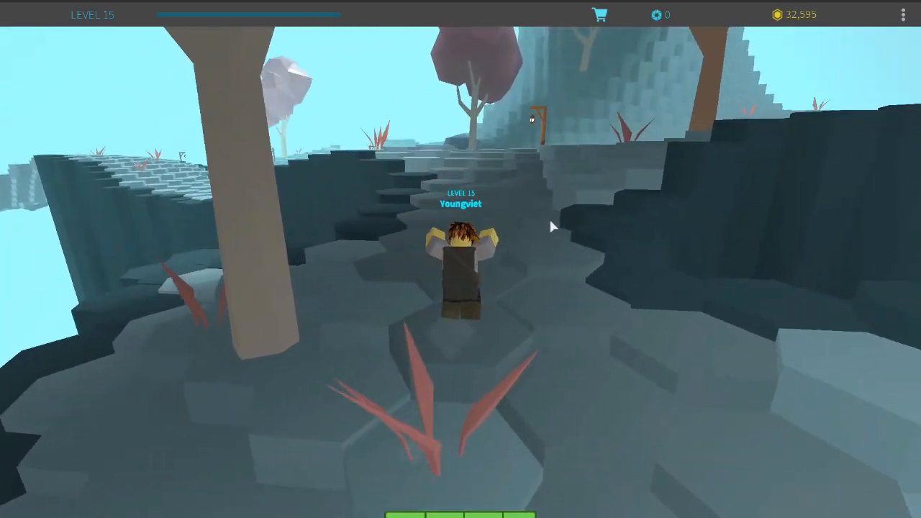
pyautogui.press('Escape')
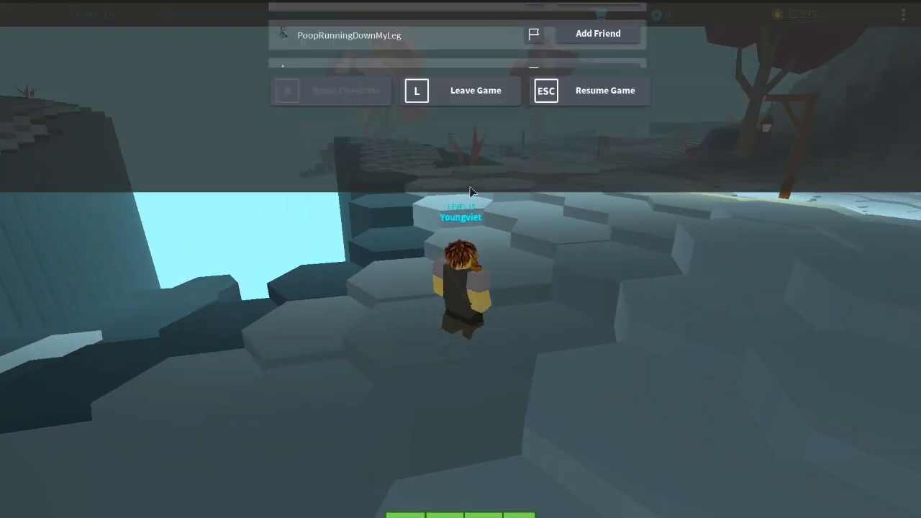
pyautogui.click(381, 75)
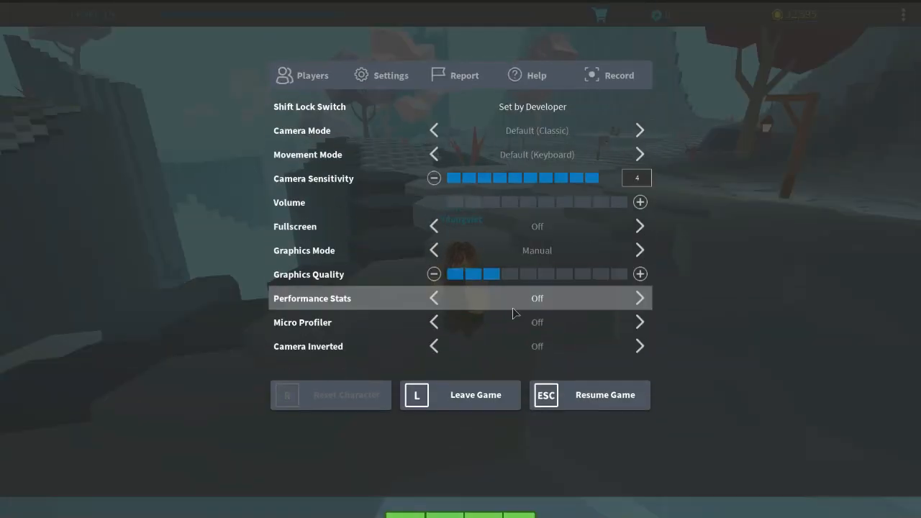
pyautogui.click(590, 395)
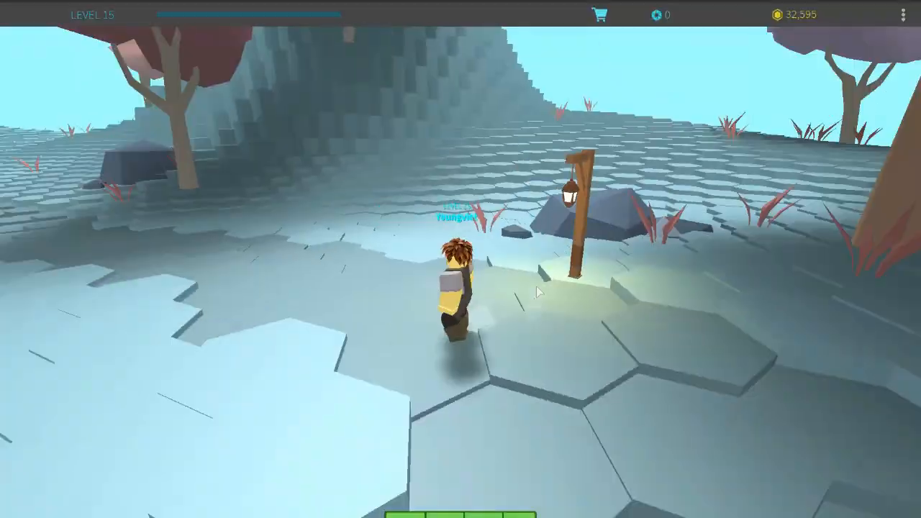